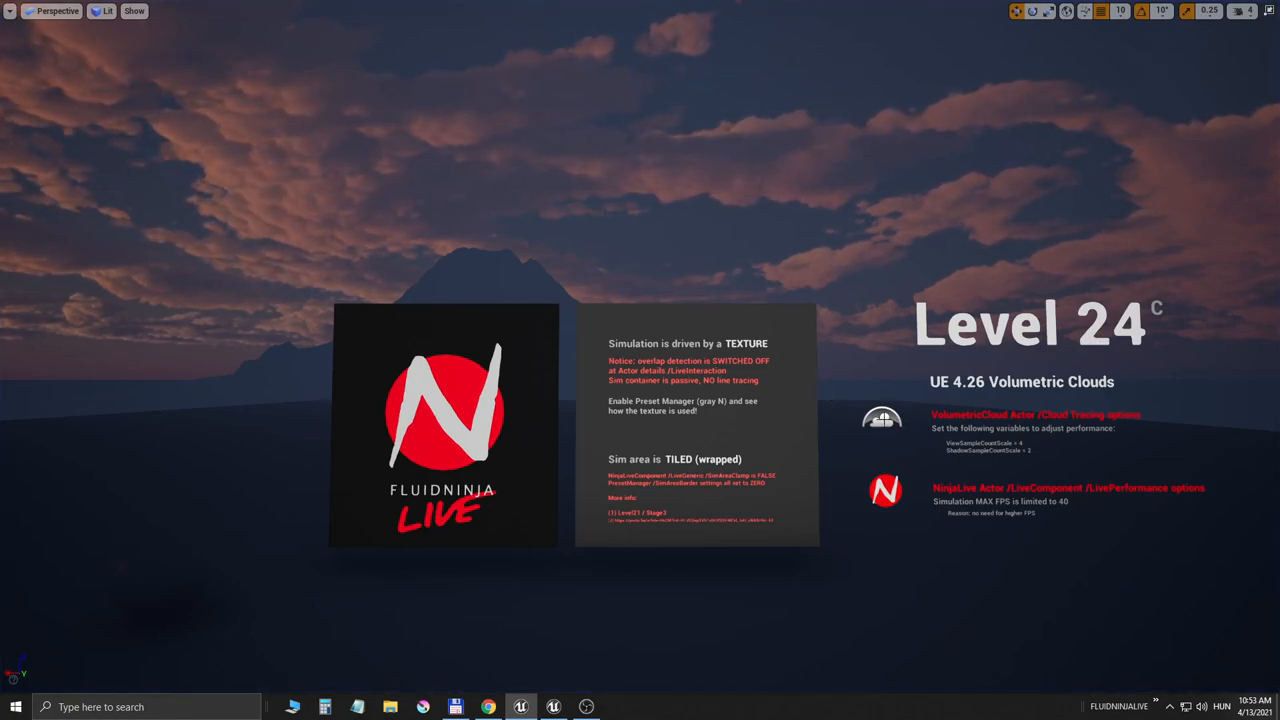
# - Open the tiled volumetric cloud material instance to show its cloud, extinction and noise parameters
pyautogui.click(540, 704)
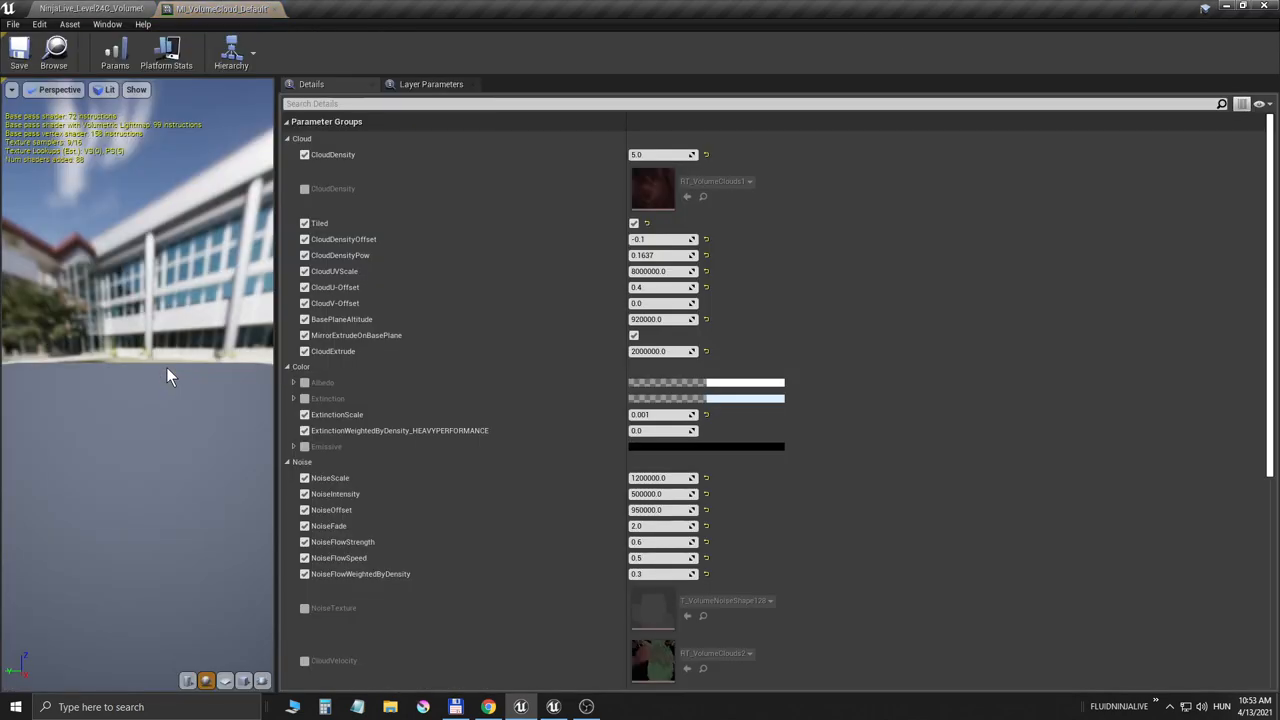
pyautogui.moveTo(304, 224)
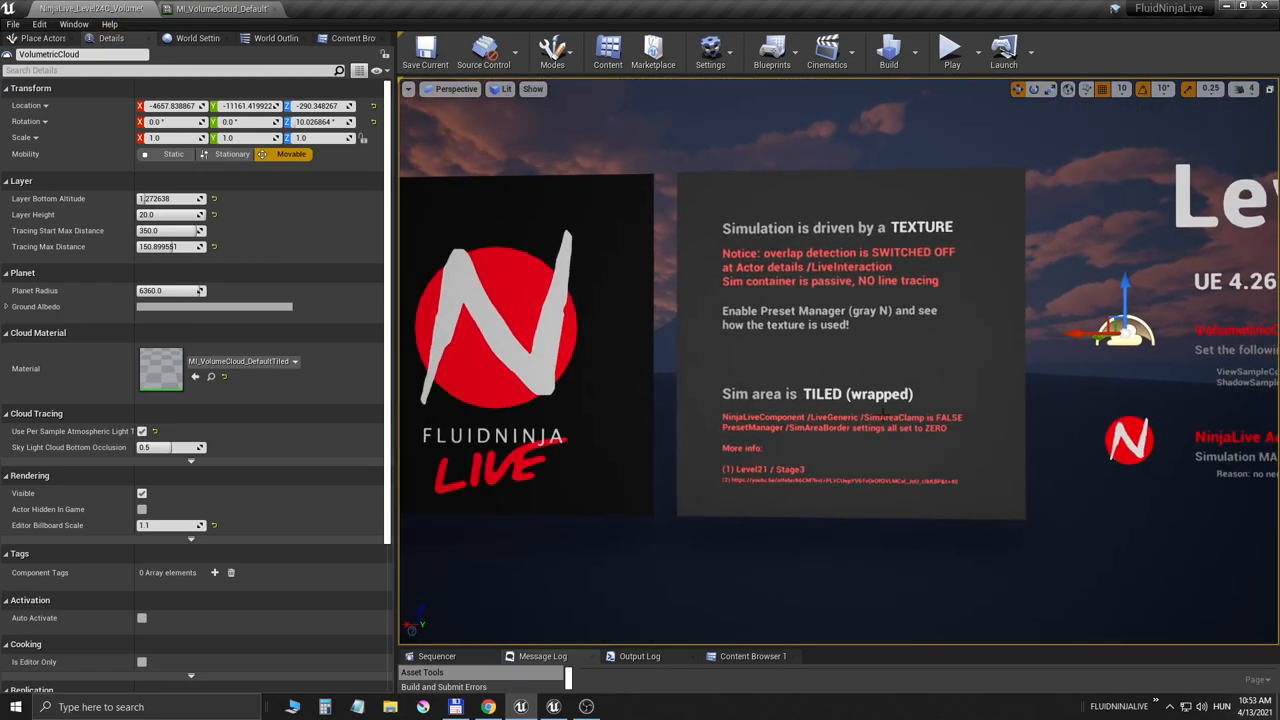
# - Locate the tiled cloud material, then load NinjaLive_Level21_MemKeySettings from Tutorial > Levels
pyautogui.click(352, 38)
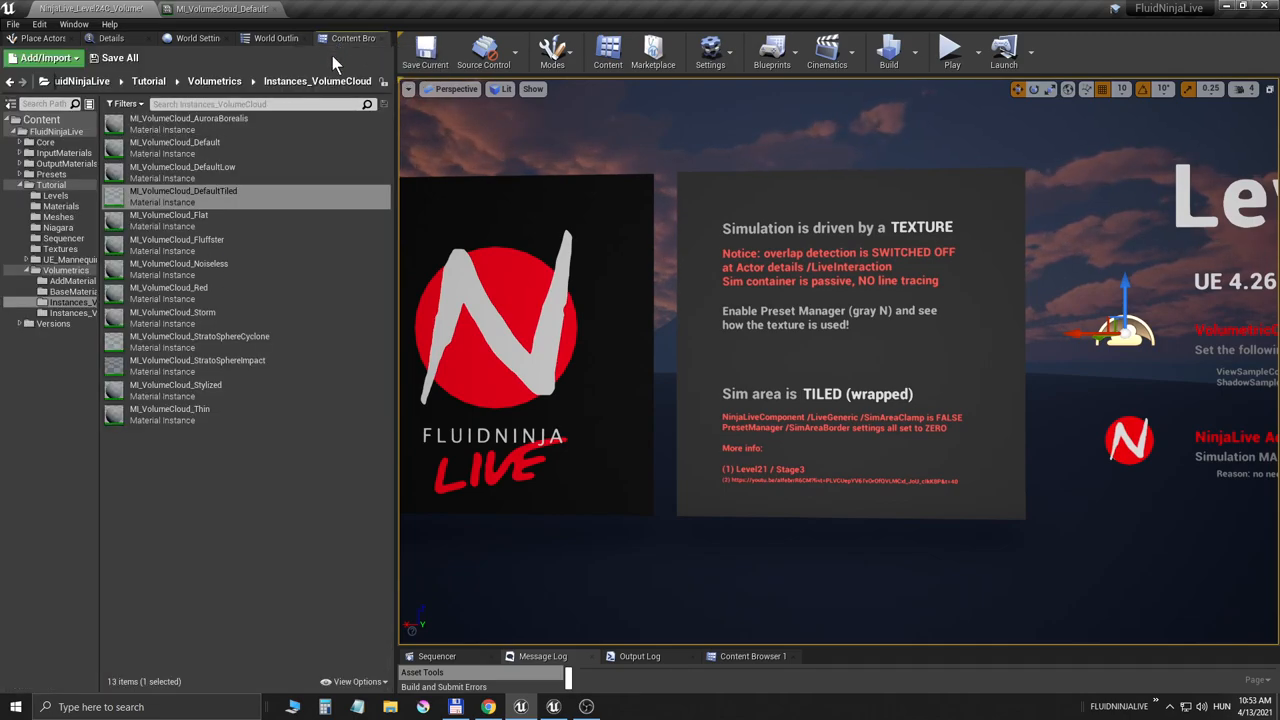
pyautogui.moveTo(198, 38)
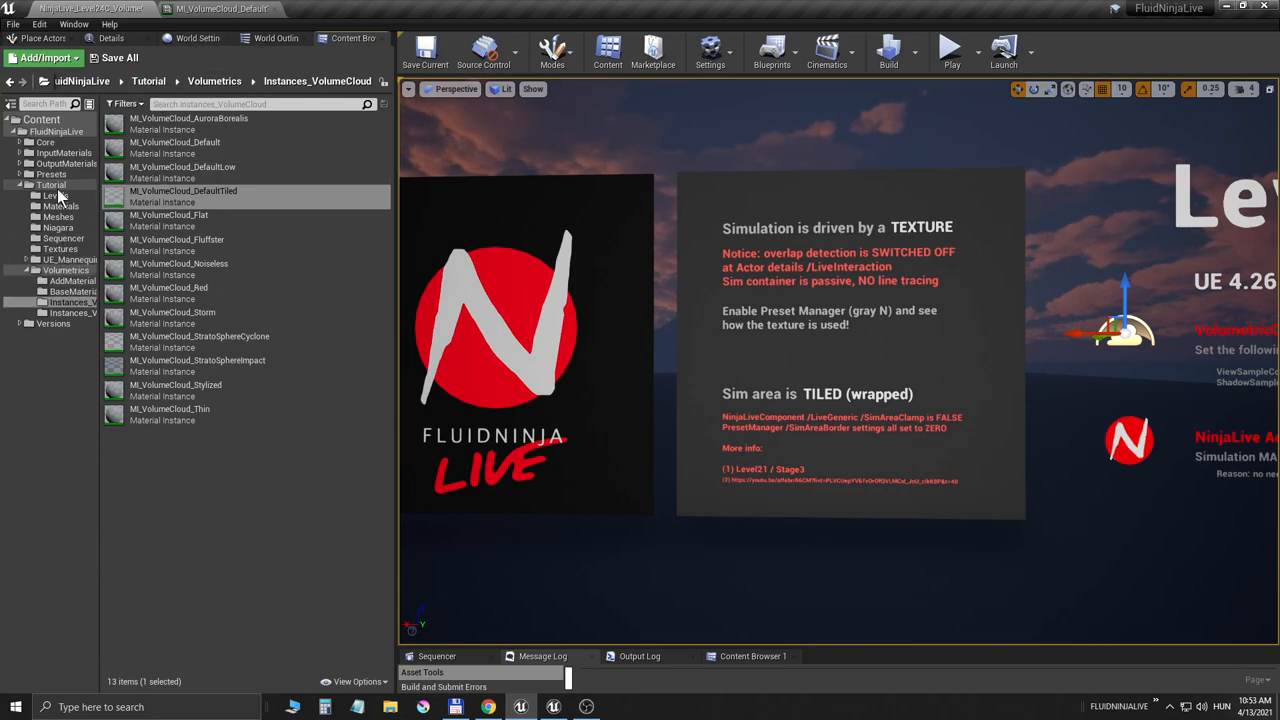
pyautogui.click(48, 206)
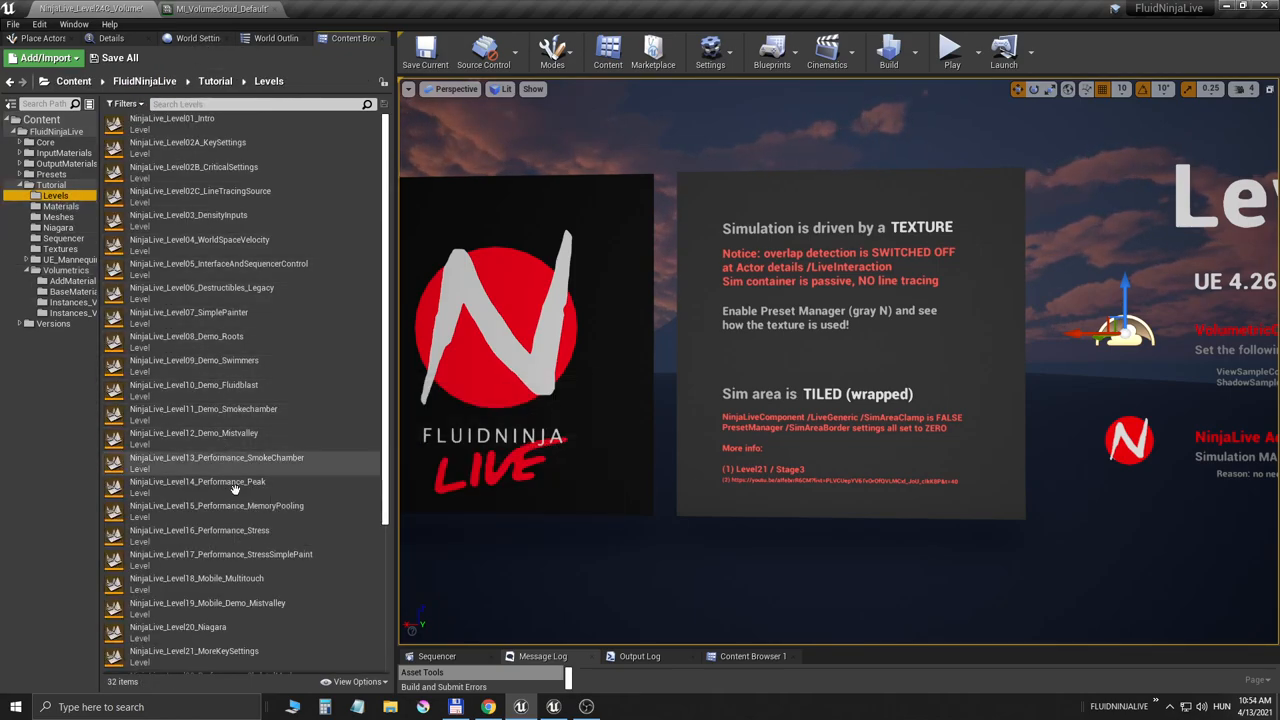
pyautogui.doubleClick(192, 612)
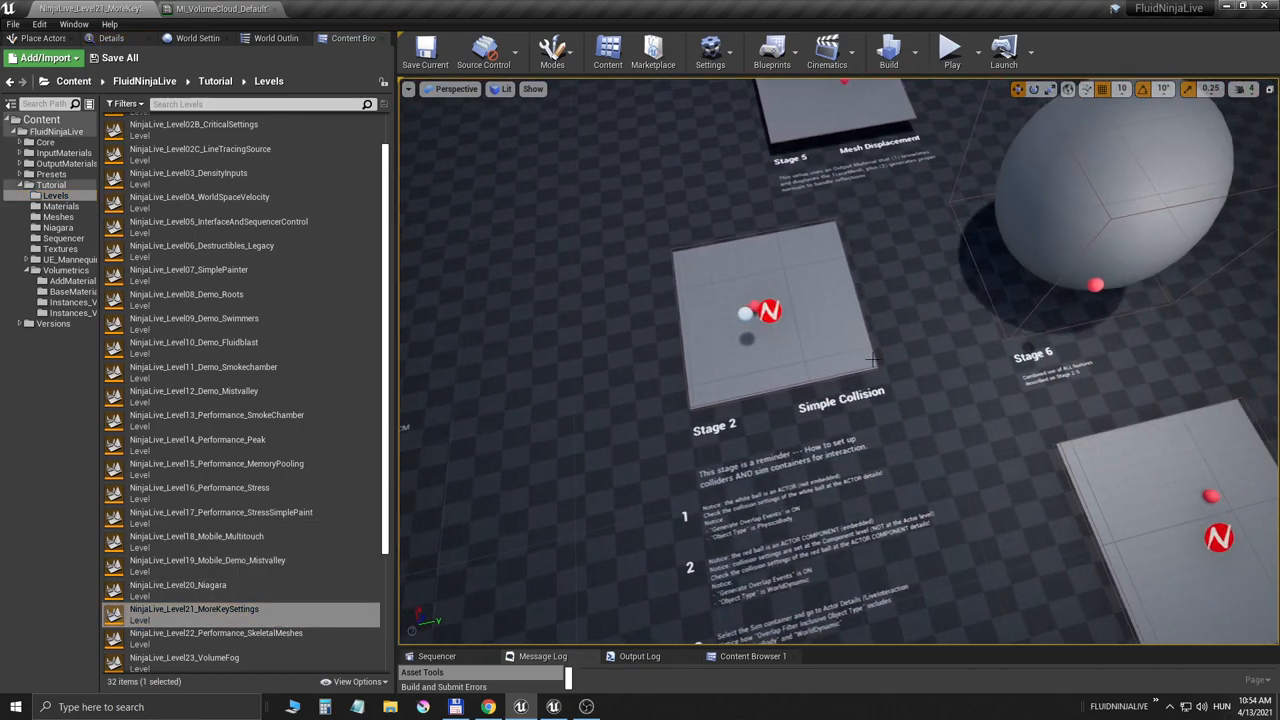
# - Play the Stage 3 sim-space wrapping simulation, then stop it
pyautogui.click(956, 52)
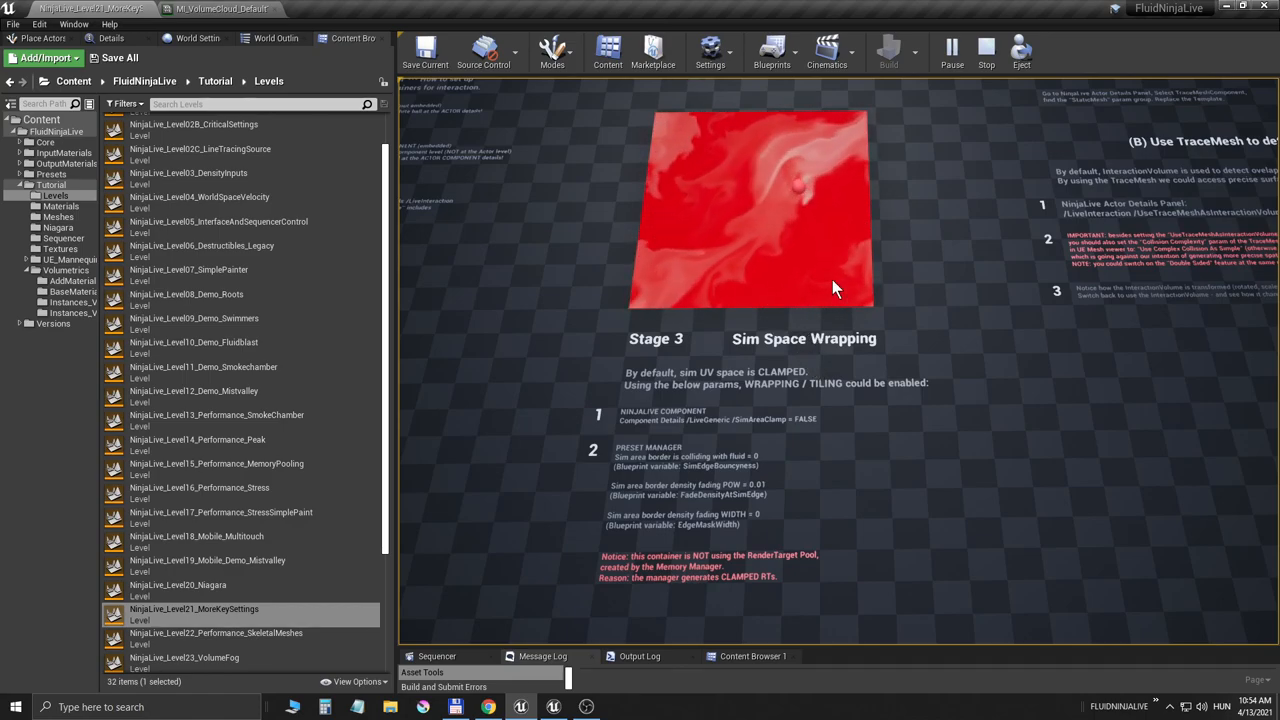
pyautogui.click(978, 56)
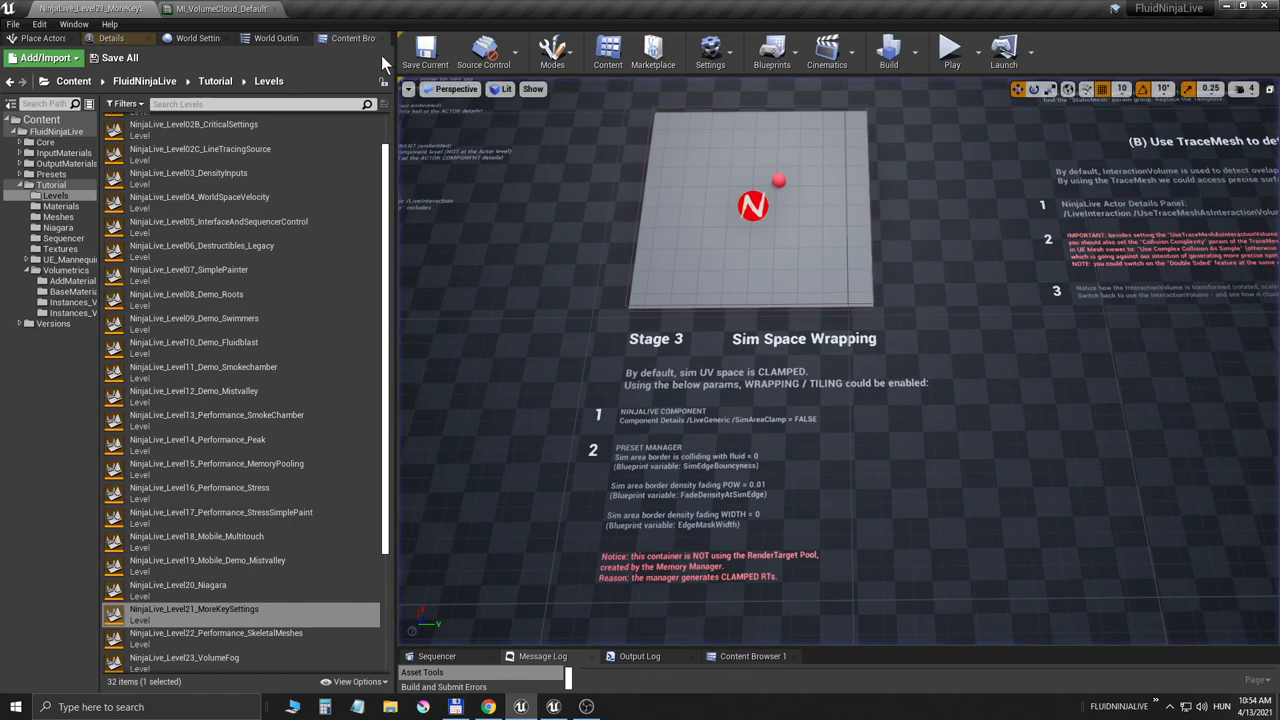
pyautogui.scroll(-3)
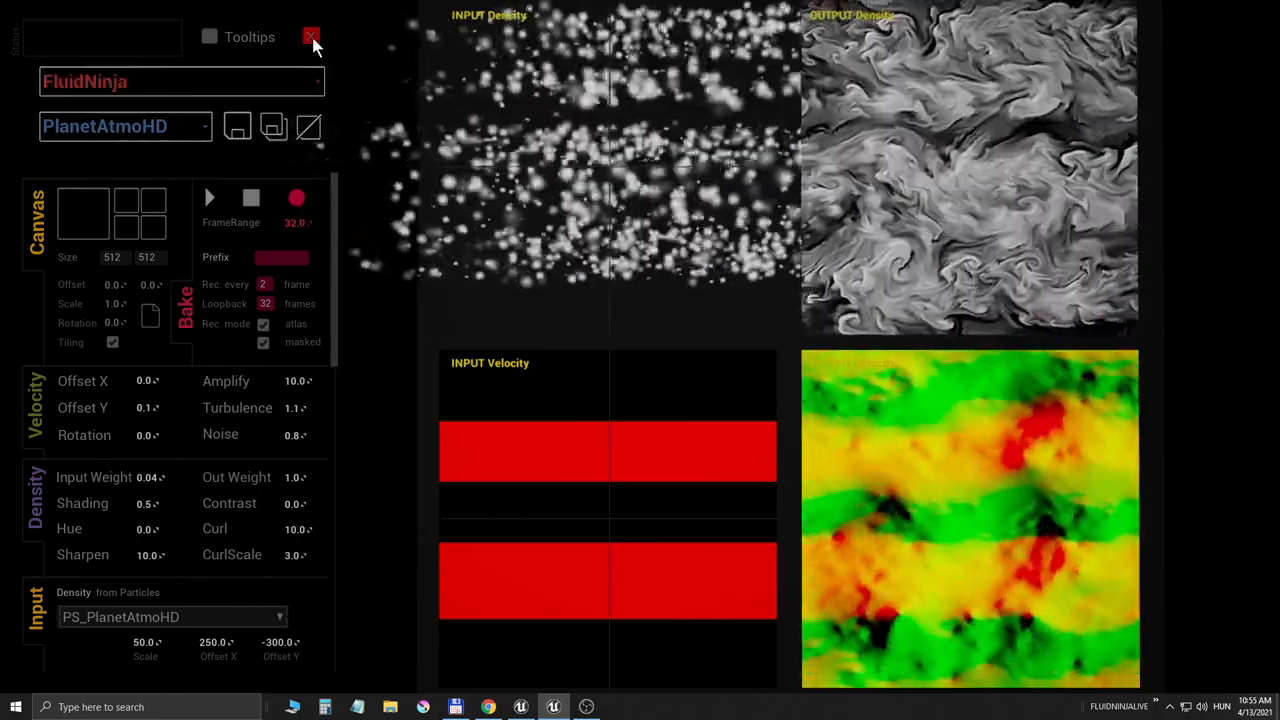
# - Close FluidNinja VFX Tools after the tiled PlanetAtmoHD simulation has run
pyautogui.click(308, 36)
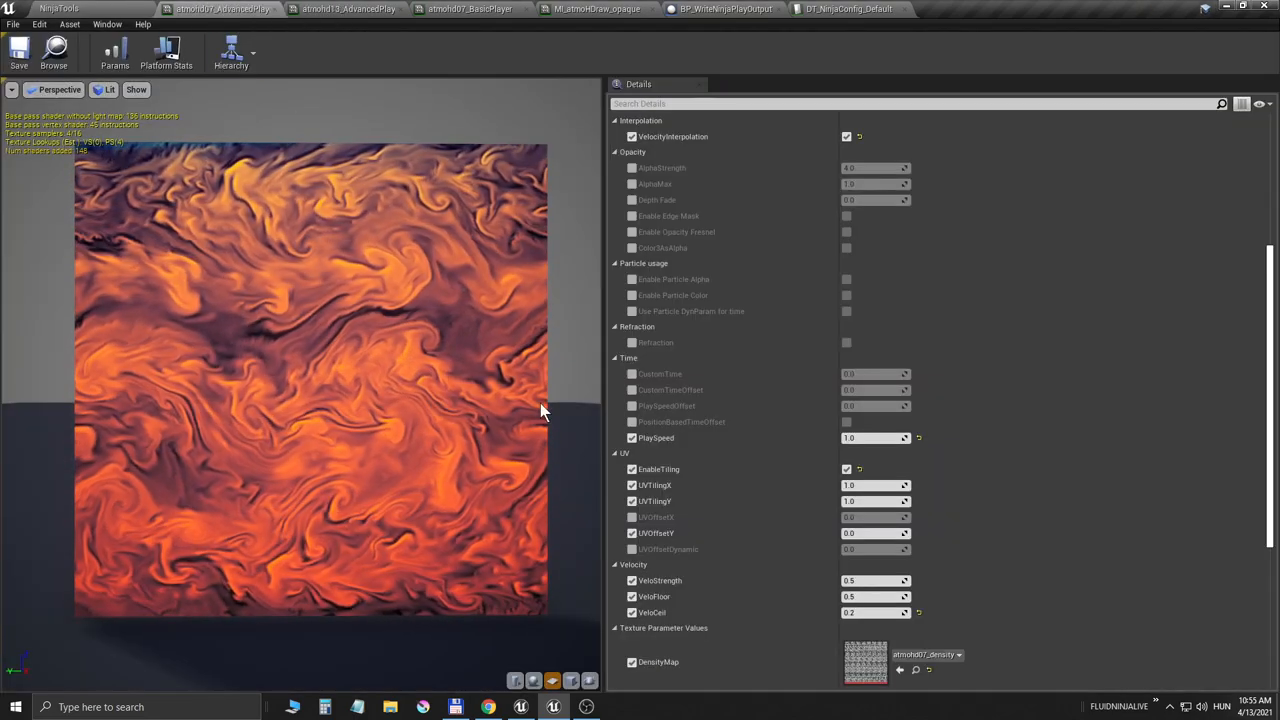
# - Show the material's UV section with EnableTiling, then return to the level editor
pyautogui.scroll(-3)
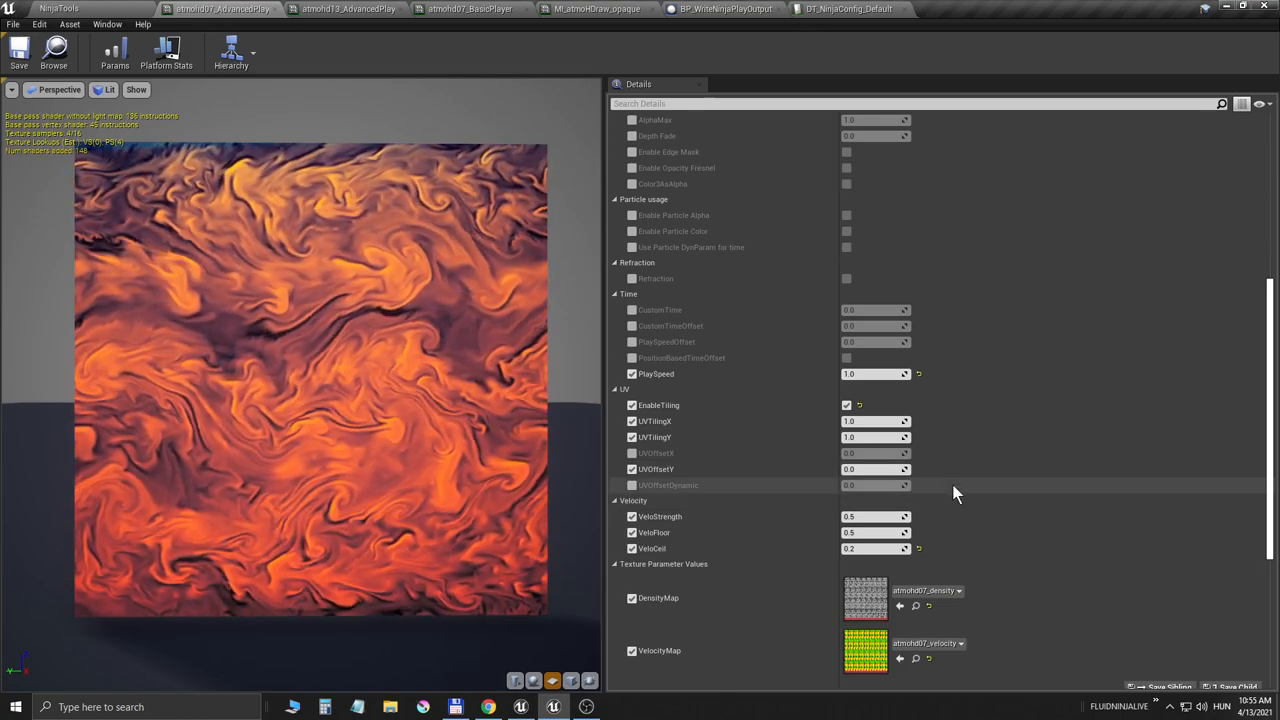
pyautogui.click(870, 420)
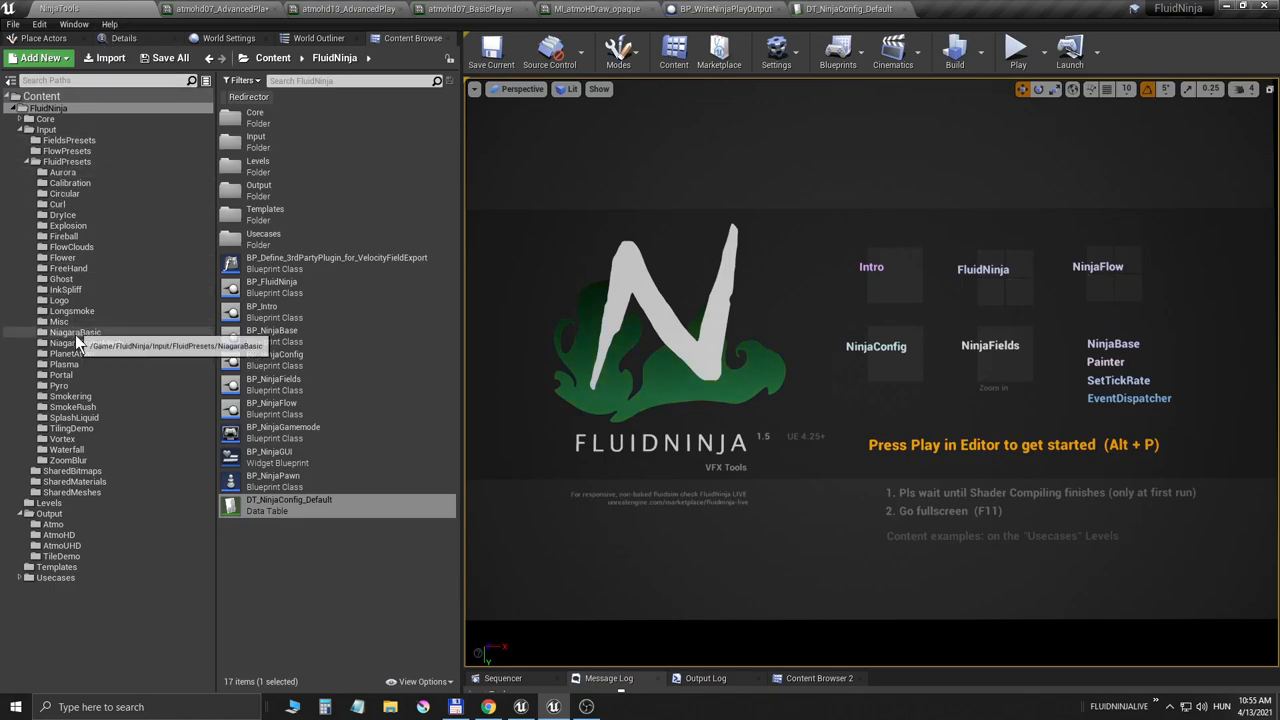
# - Load Usecases_Additional1 from FluidNinja > Levels and play its tiled orange planet sphere
pyautogui.click(48, 504)
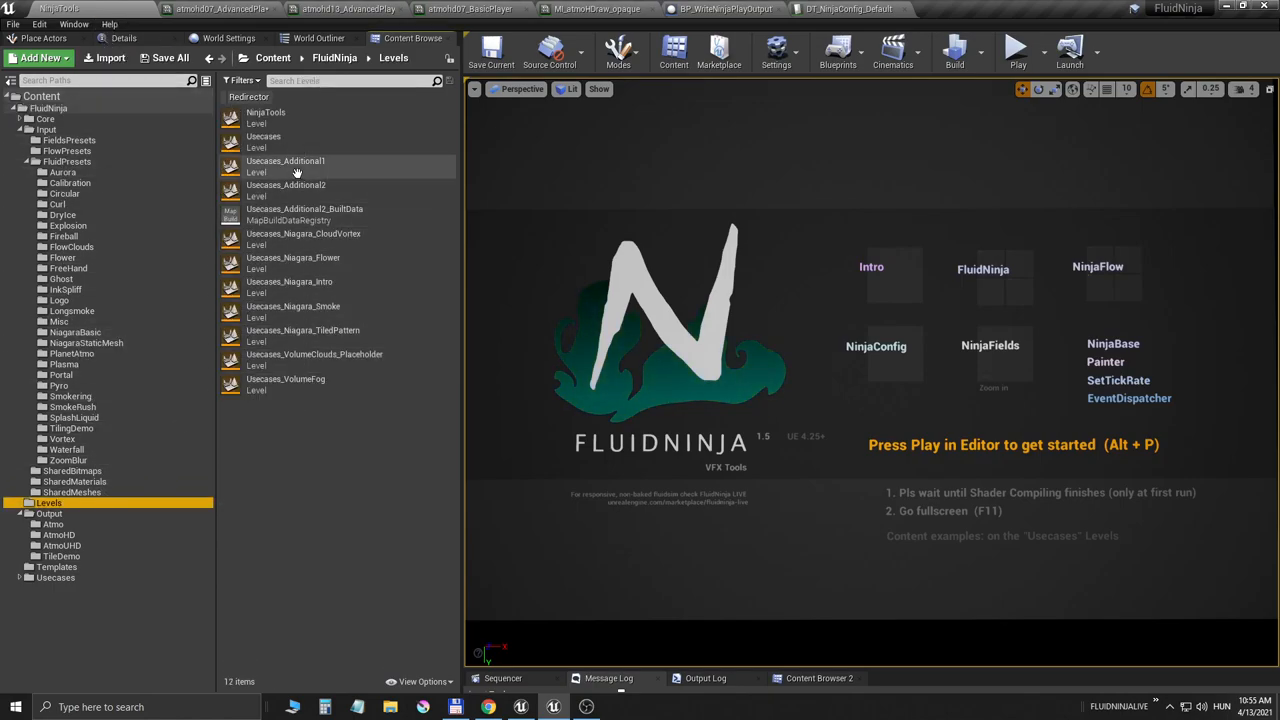
pyautogui.doubleClick(284, 166)
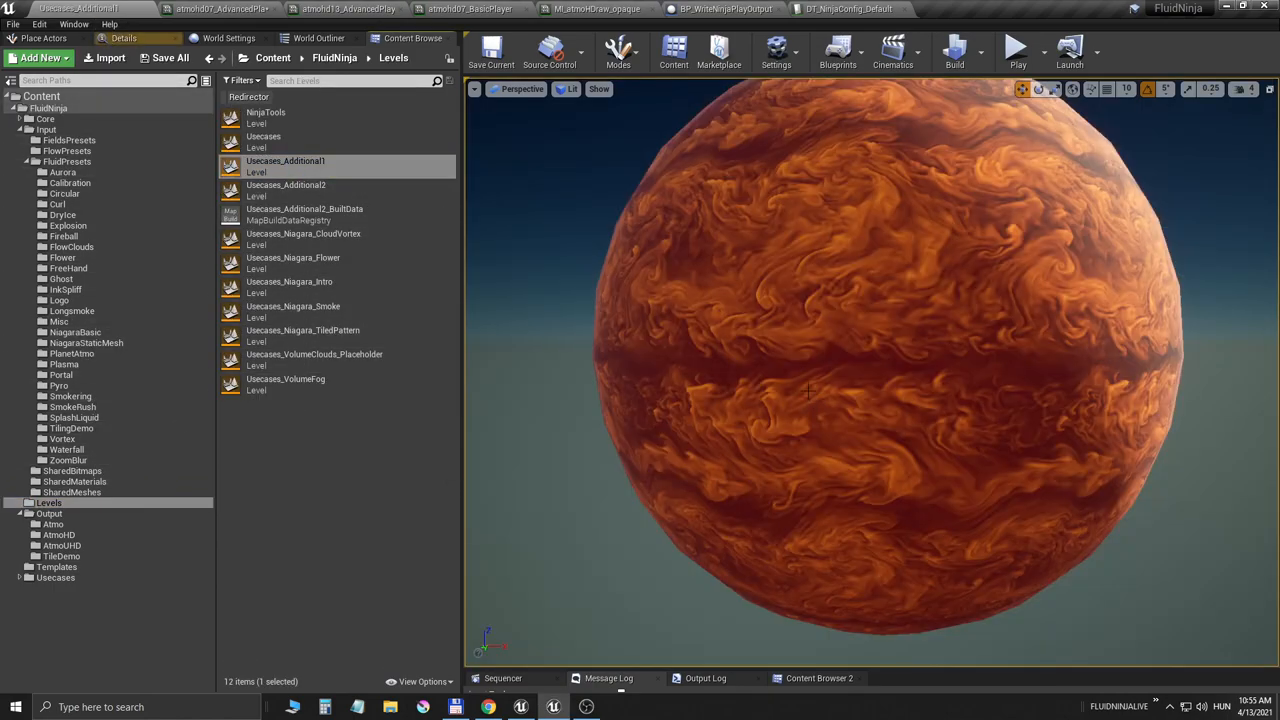
pyautogui.click(1016, 54)
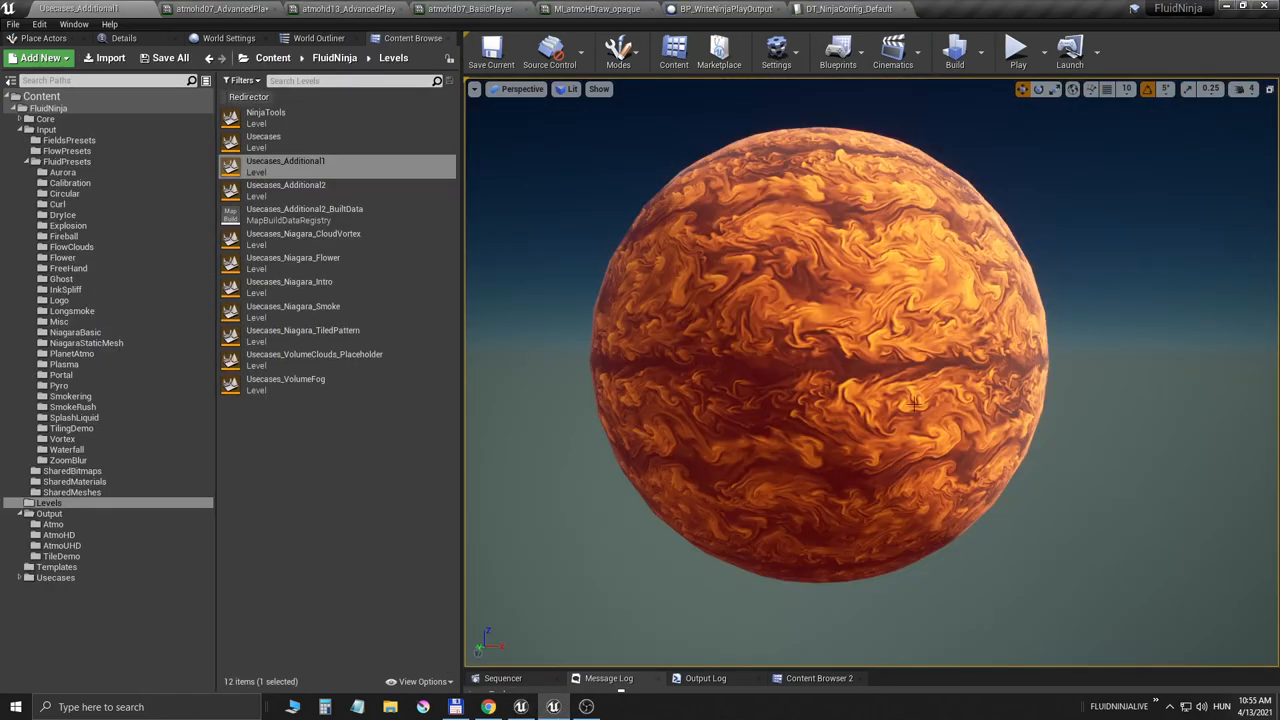
pyautogui.click(1012, 50)
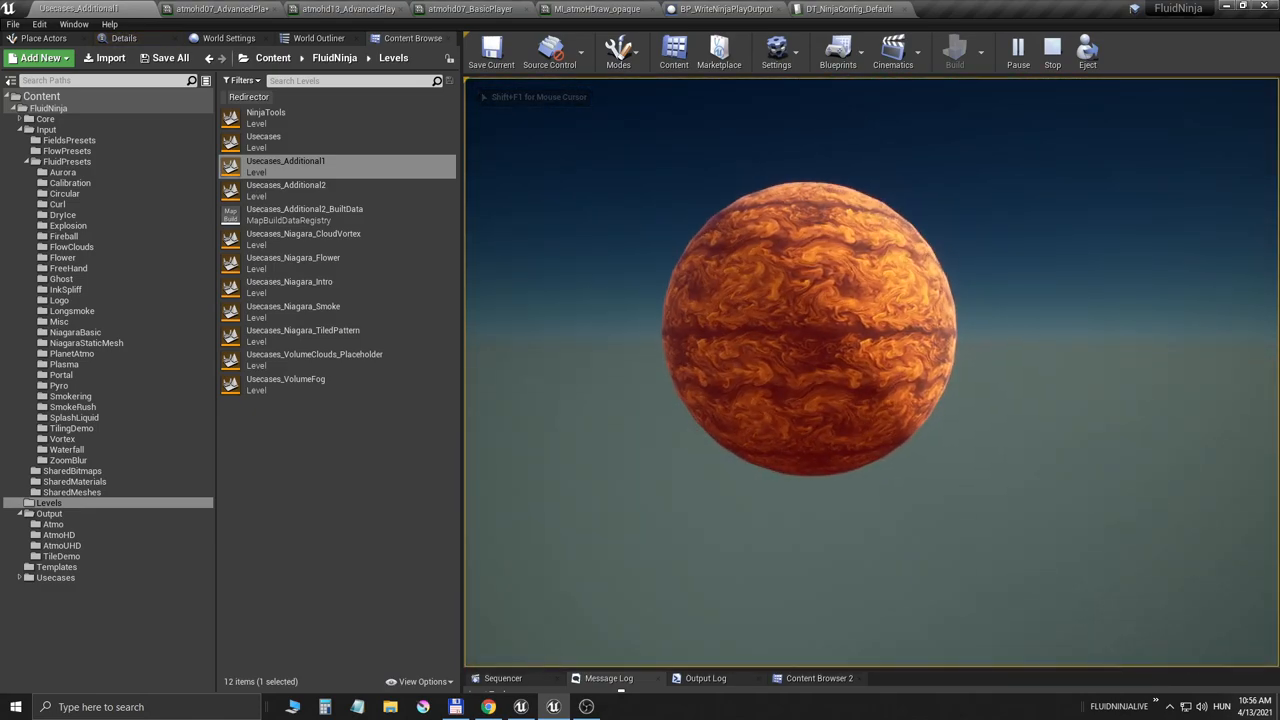
# - Show the FluidNinja Live manual full screen at chapter 24.3 on sim-space tiling
pyautogui.click(492, 706)
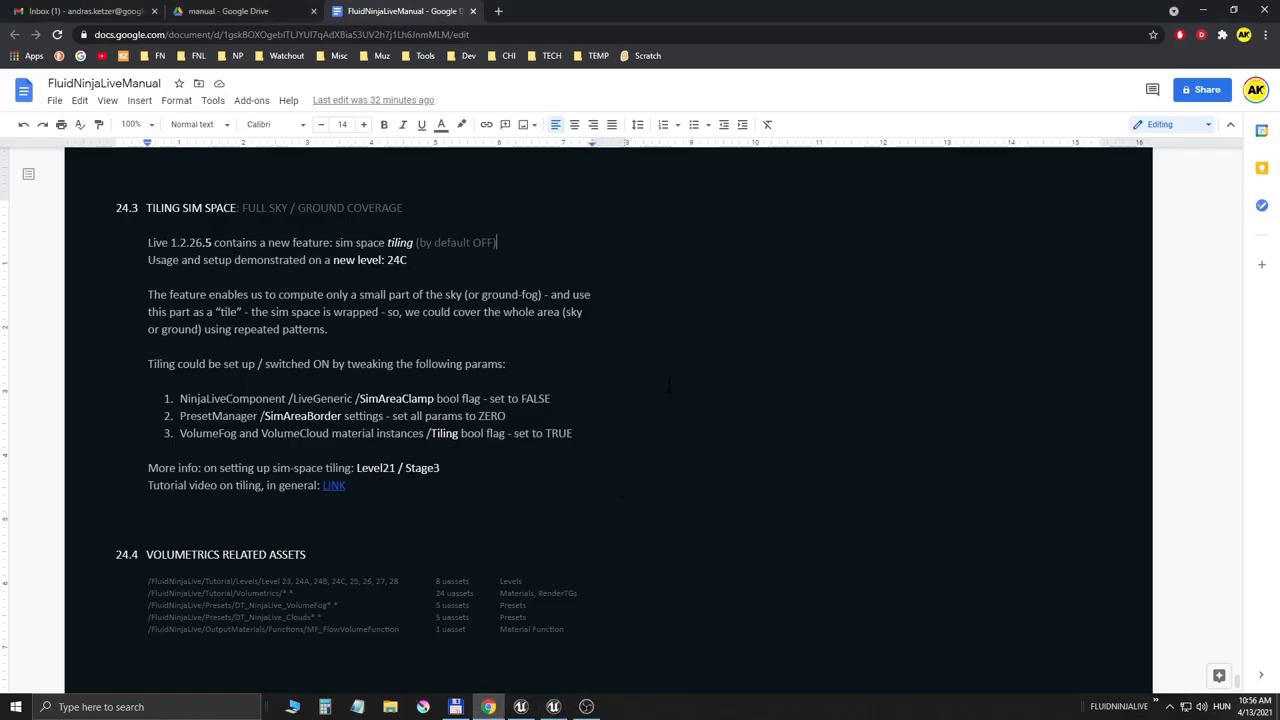
pyautogui.press('F11')
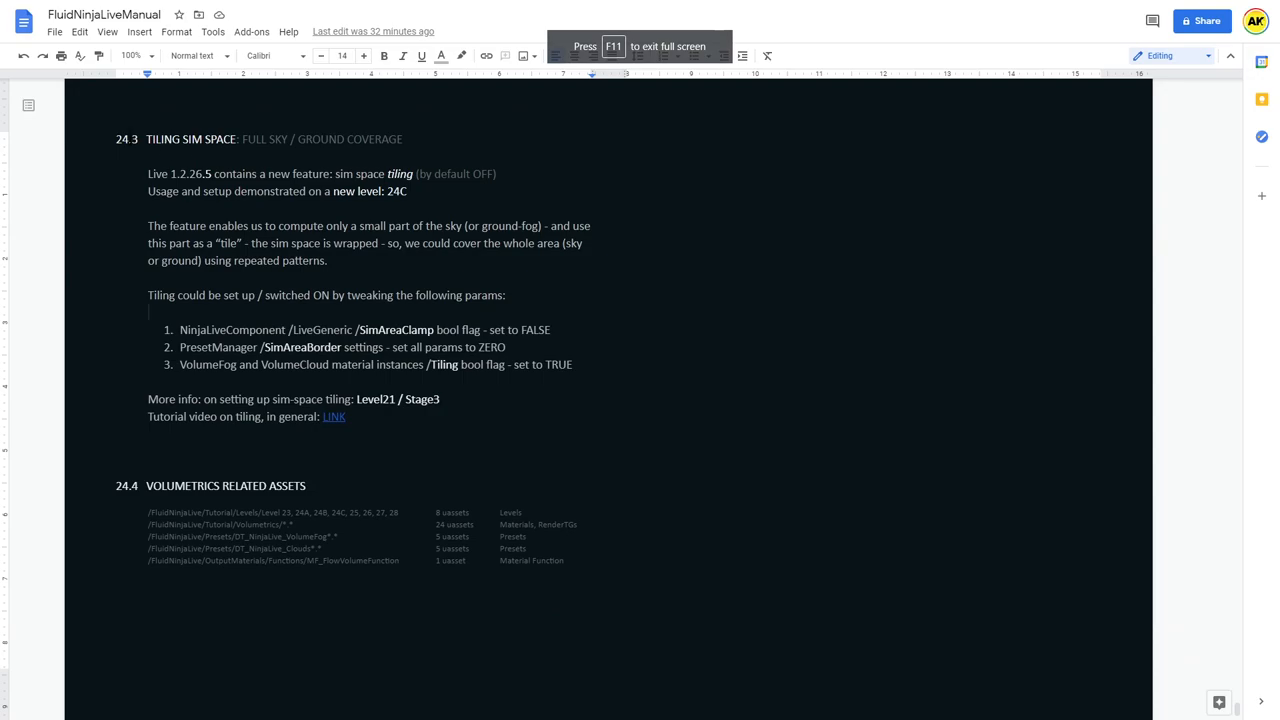
pyautogui.doubleClick(120, 140)
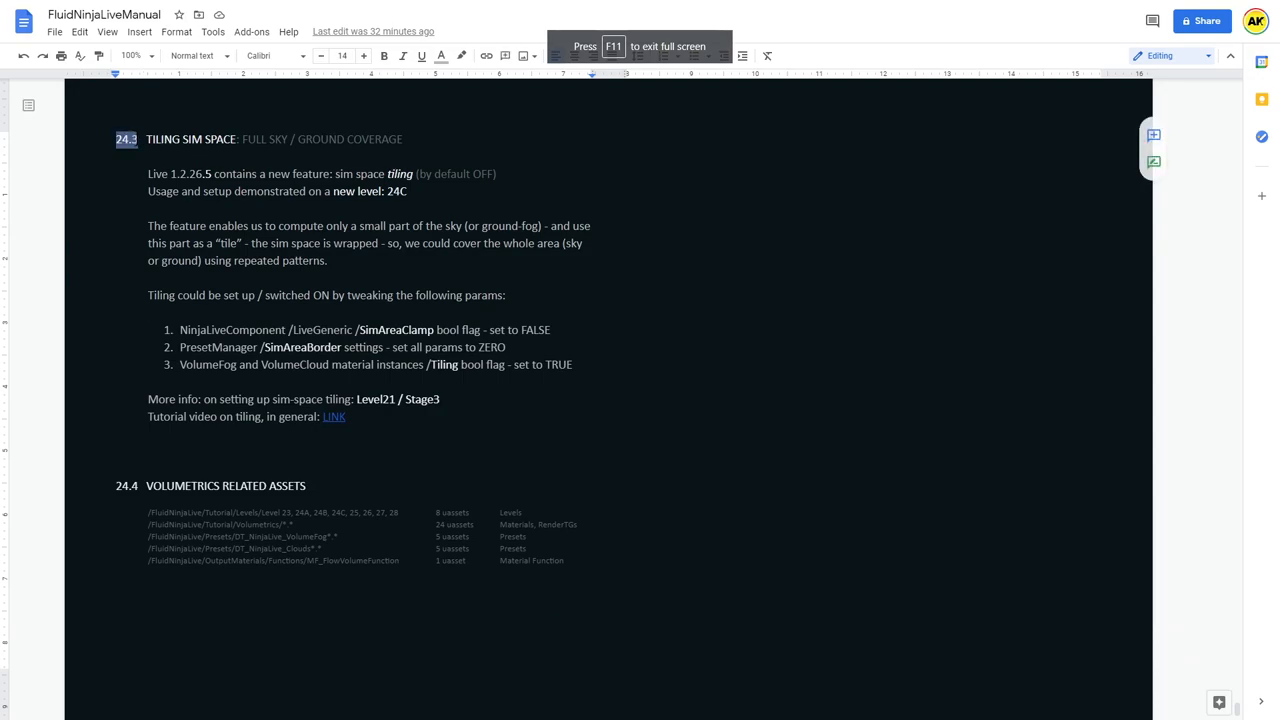